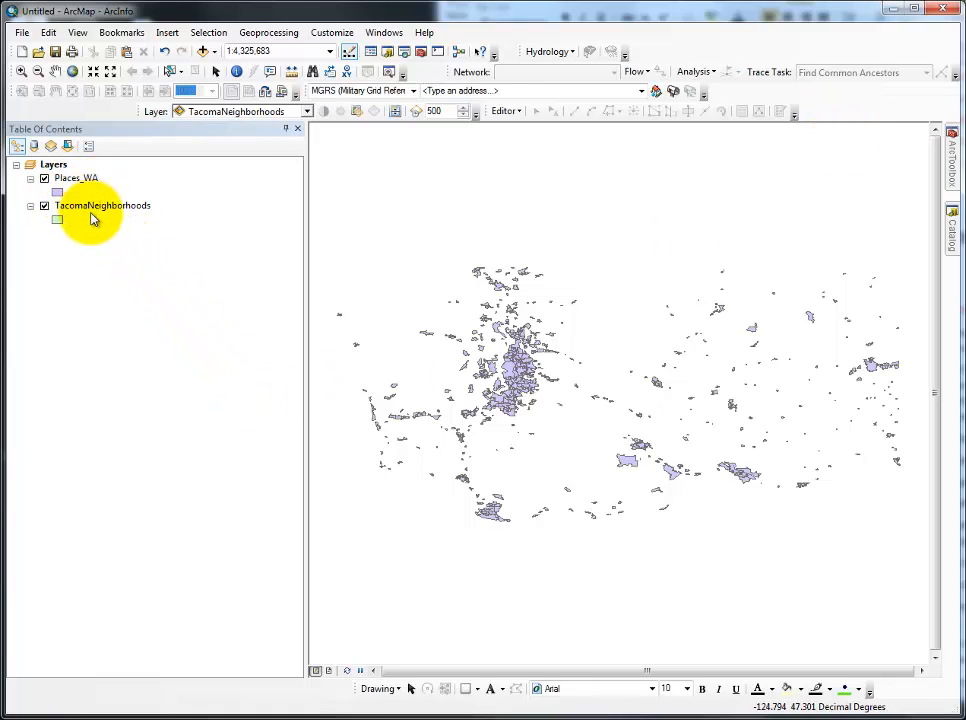
Browse the layer context menus for Places_WA and TacomaNeighborhoods.
click(76, 177)
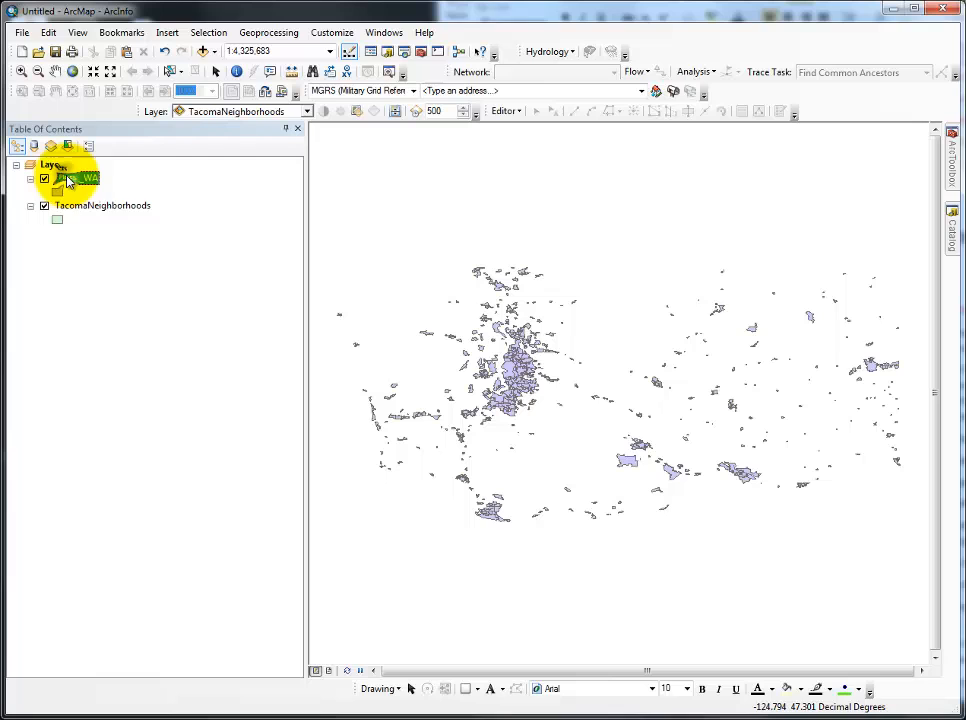
right_click(75, 178)
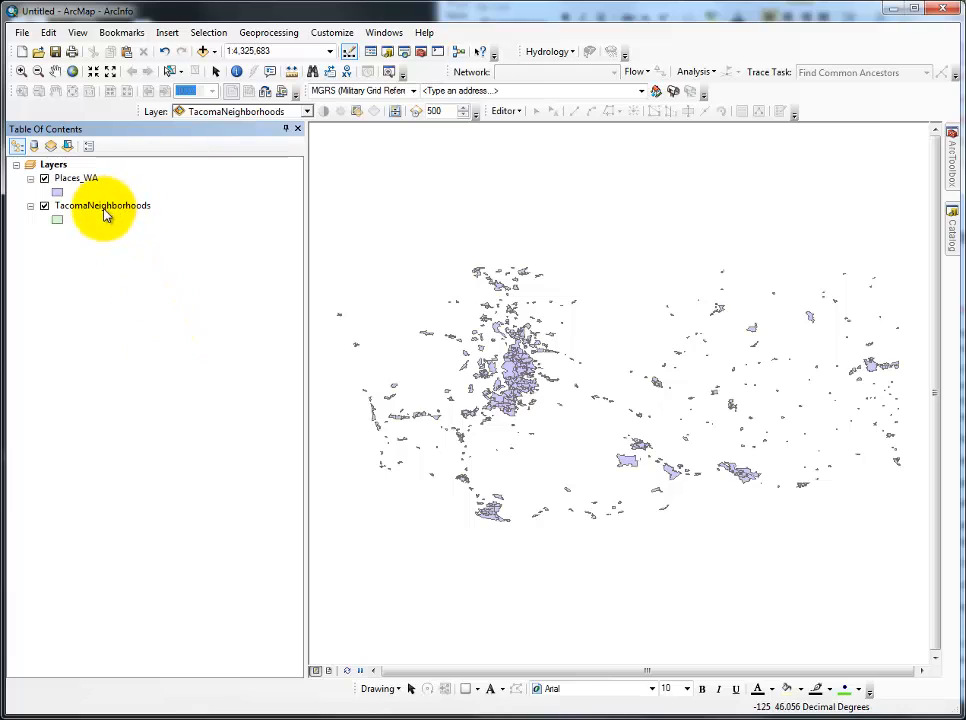
mouse_move(90, 207)
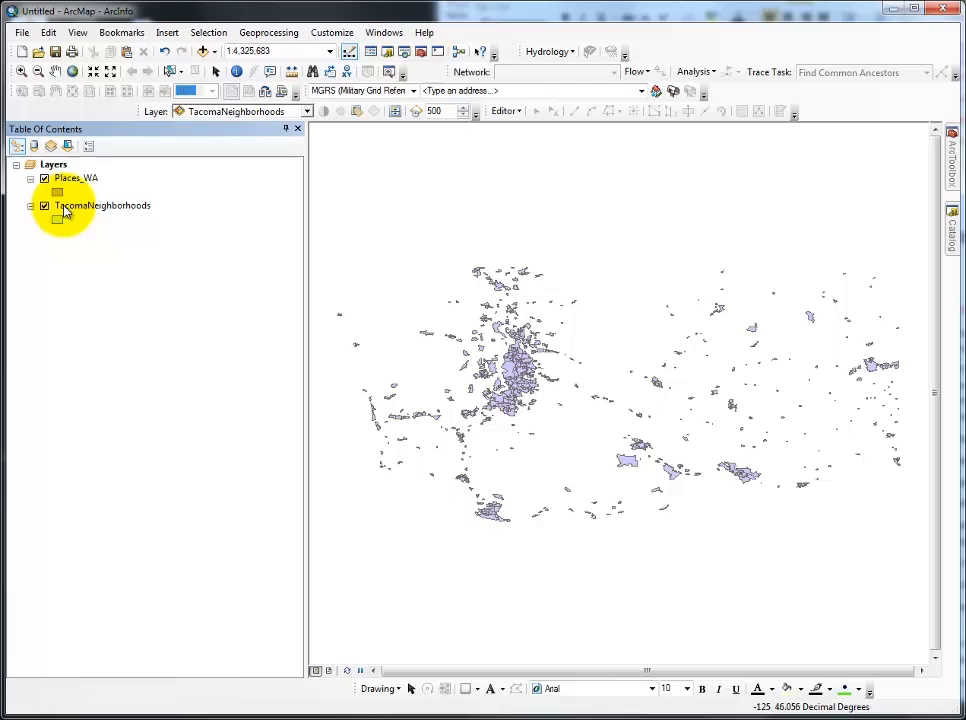
right_click(75, 177)
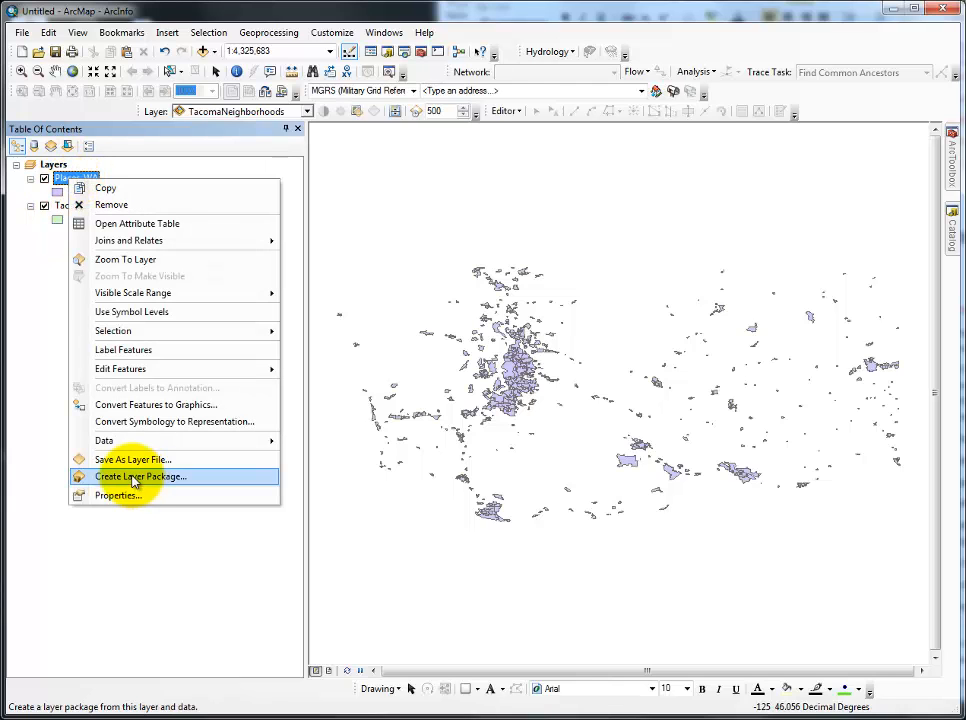
click(117, 495)
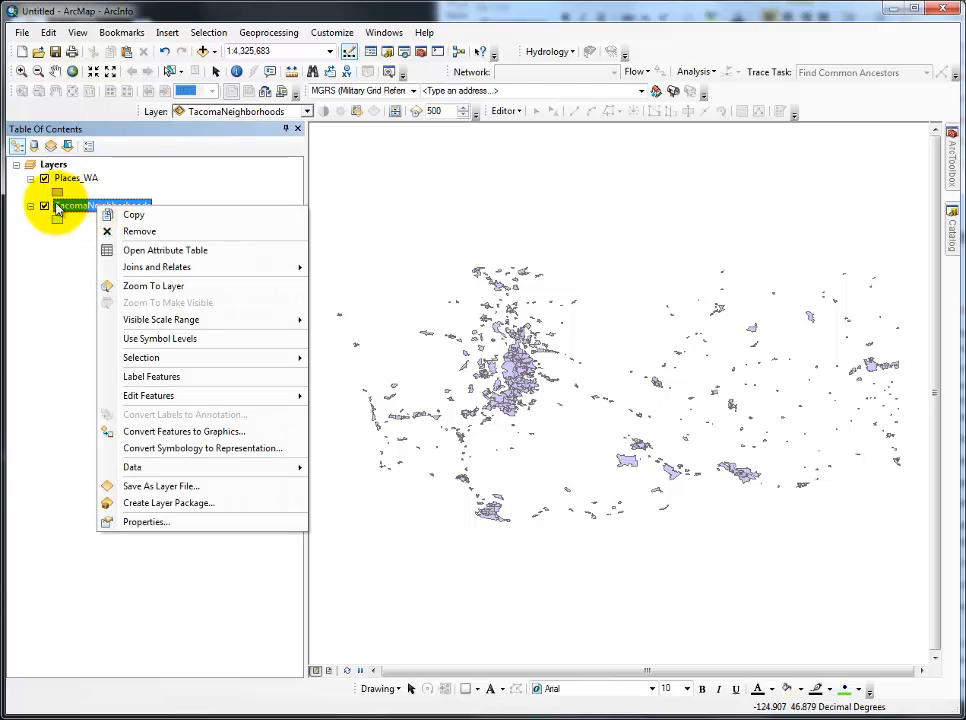
Check TacomaNeighborhoods' NAD 1983 StatePlane Washington South coordinate system in Layer Properties, then close it.
click(146, 521)
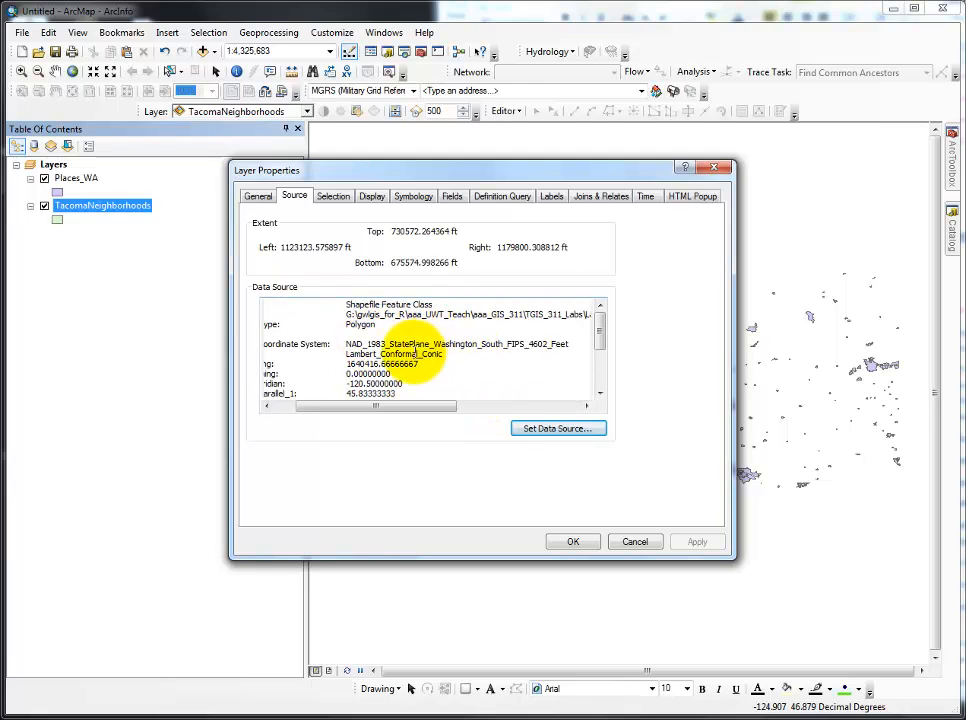
drag(375, 406, 355, 406)
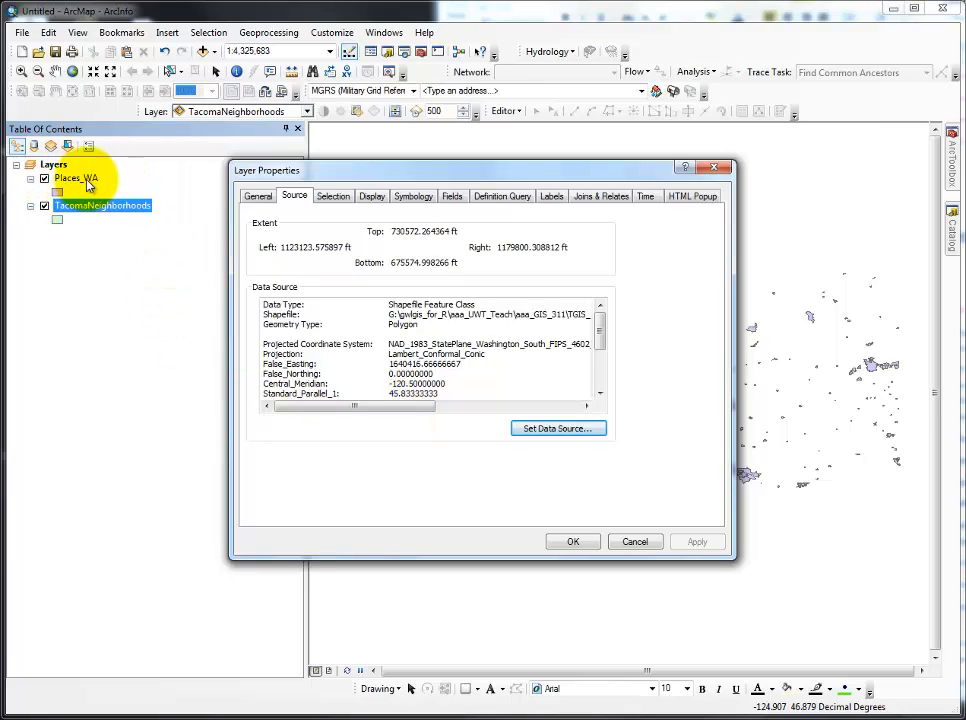
mouse_move(143, 185)
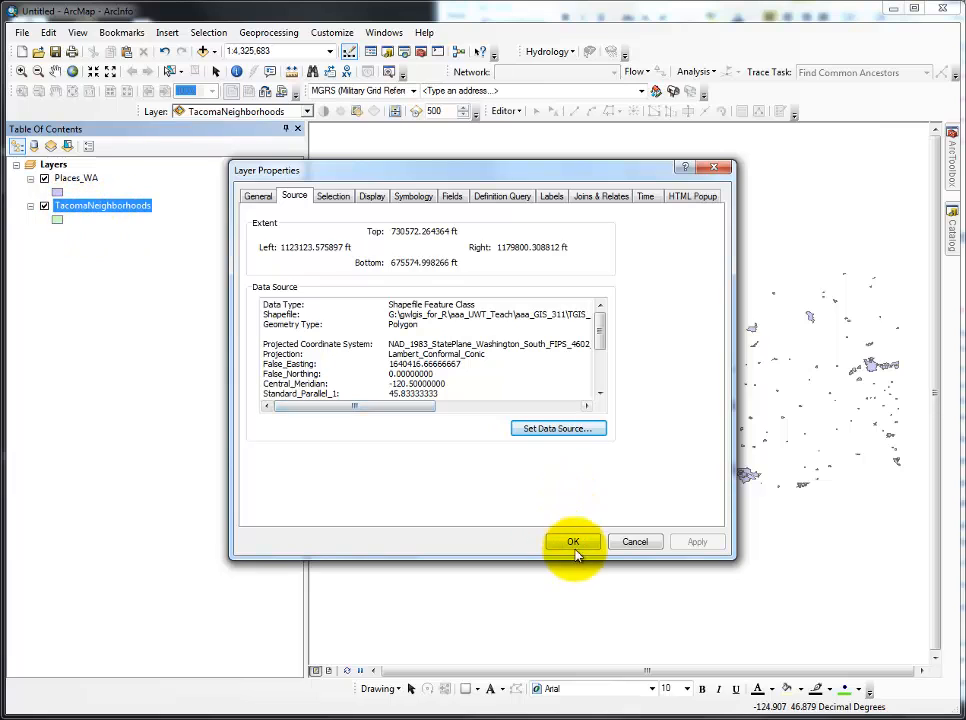
click(573, 541)
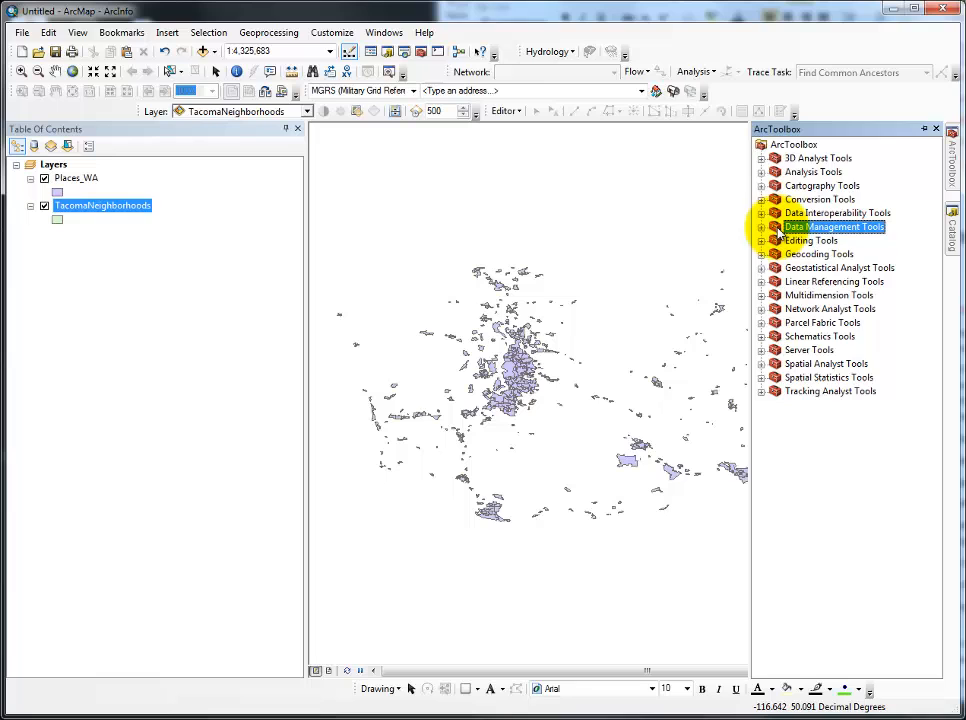
Open the Data Management Projections Project tool with TacomaNeighborhoods as input dataset.
click(775, 226)
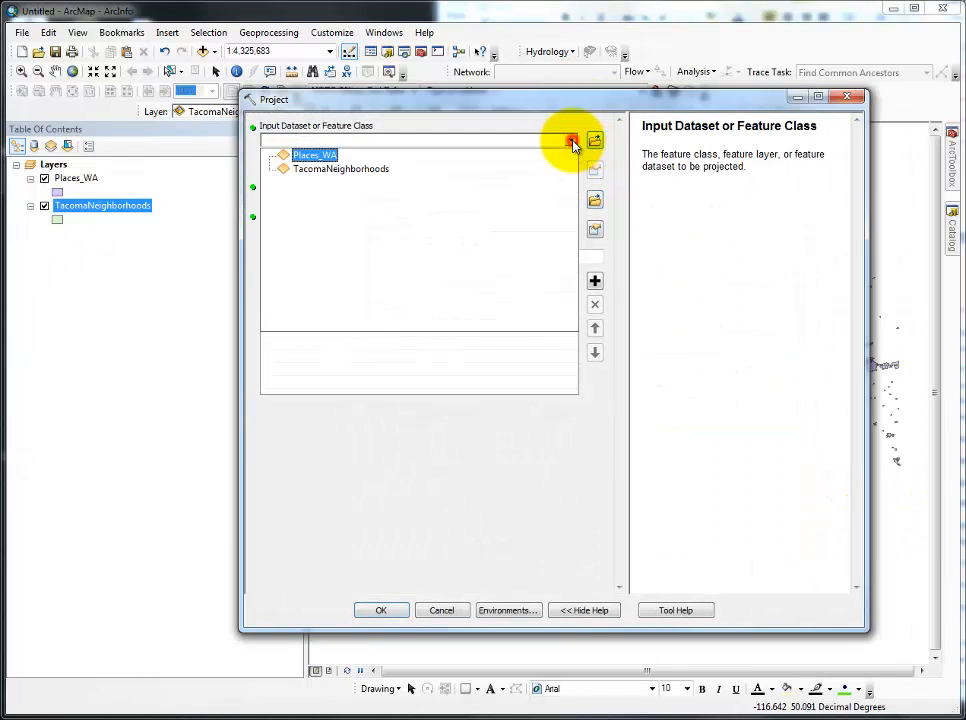
click(570, 140)
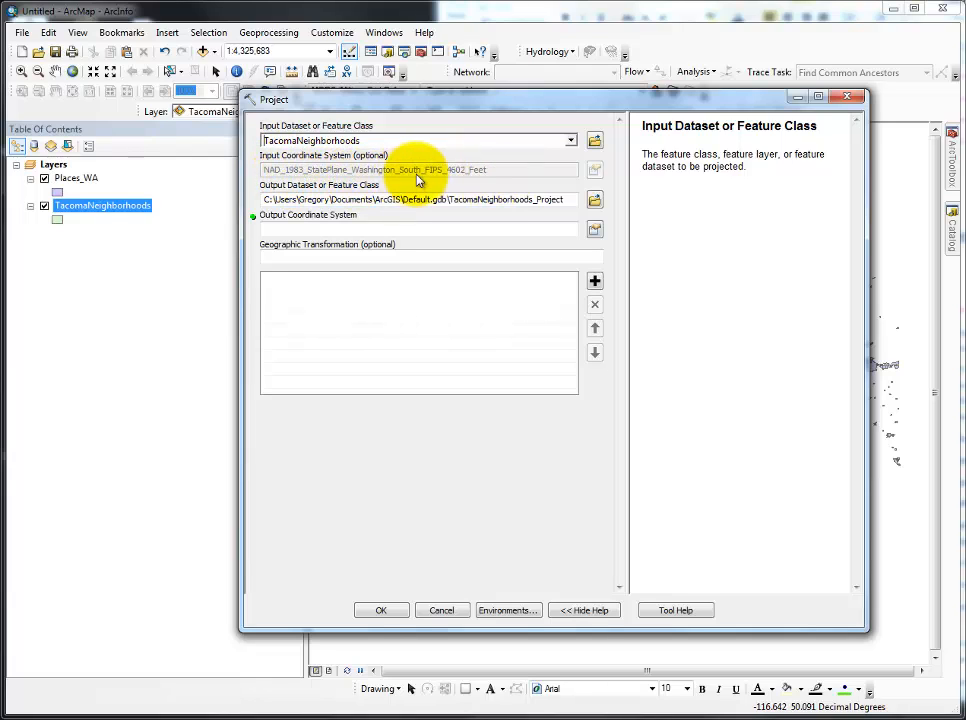
mouse_move(515, 177)
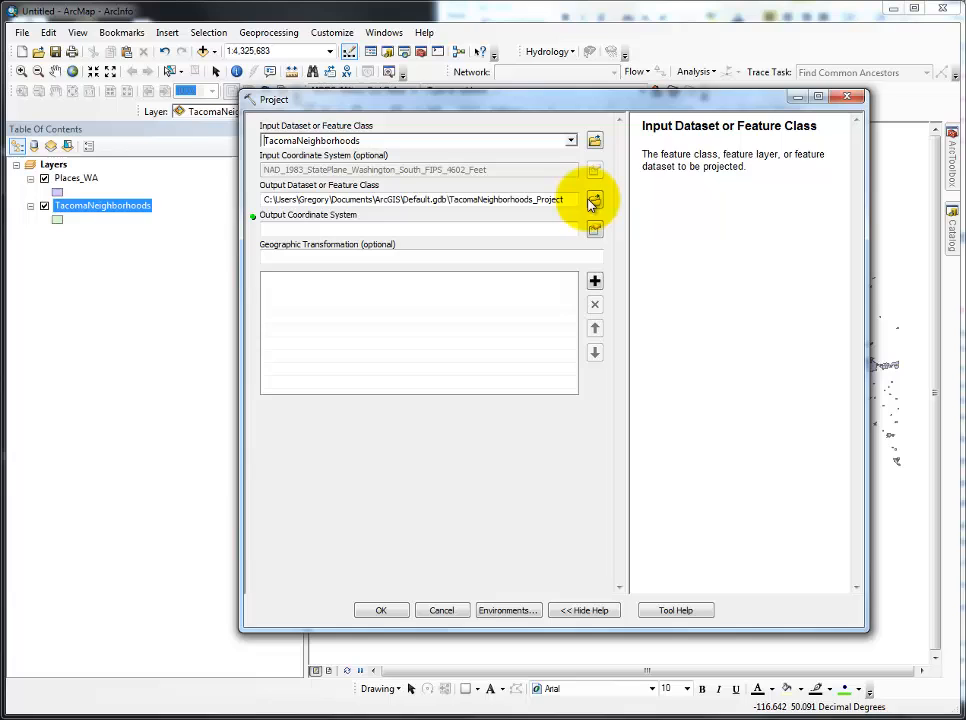
Save the output as TacomaNeighborhoods_Project_2.shp in GIS_311_Labs > Lab_3 > data_L3.
click(594, 199)
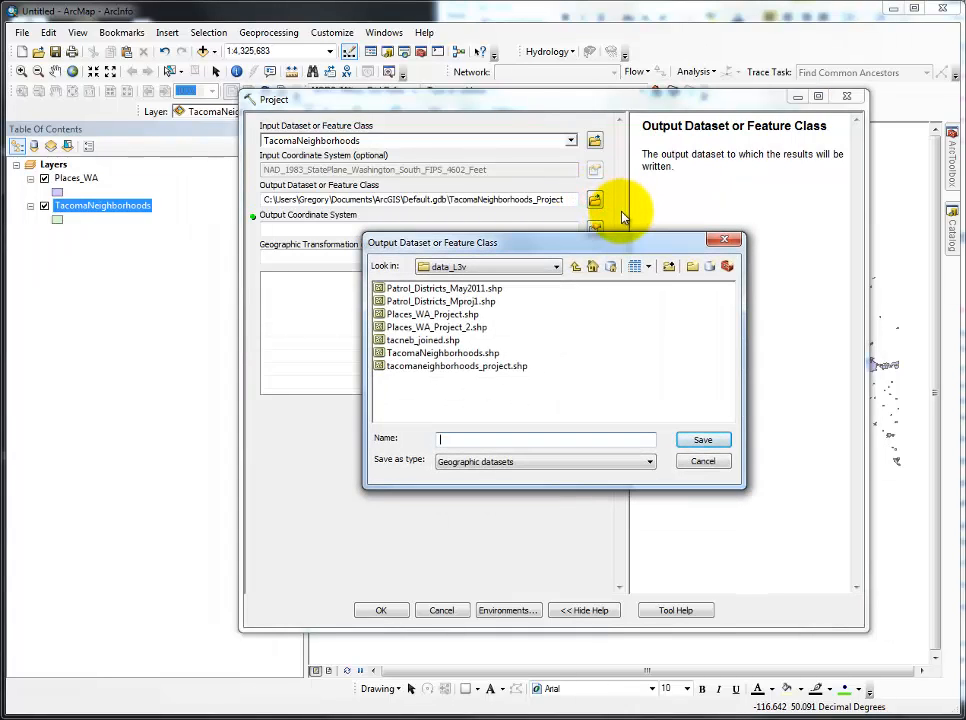
mouse_move(570, 265)
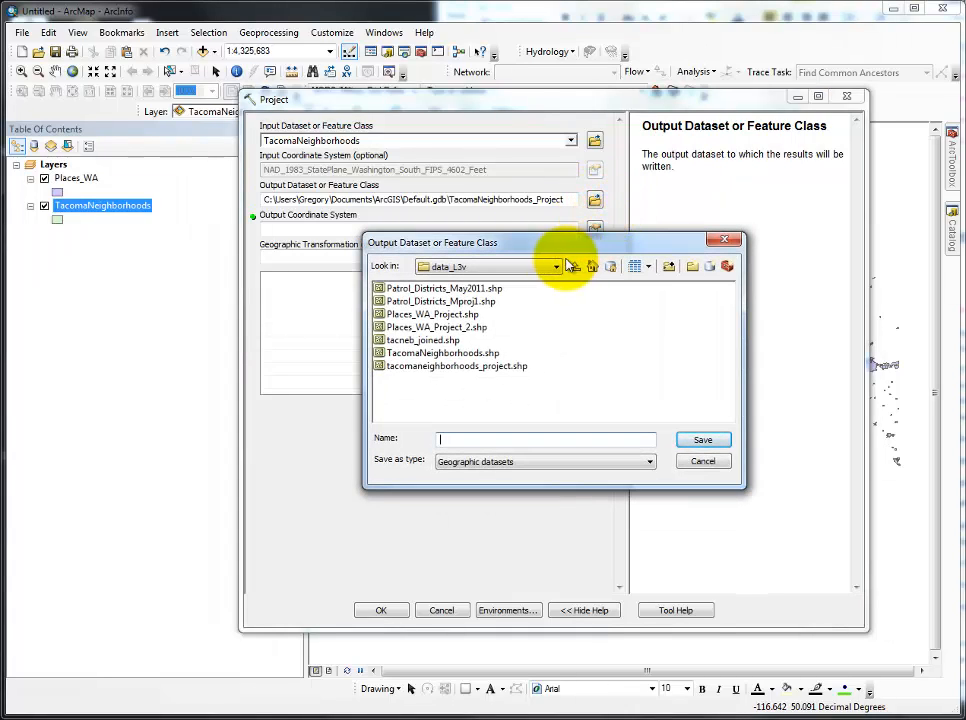
click(555, 266)
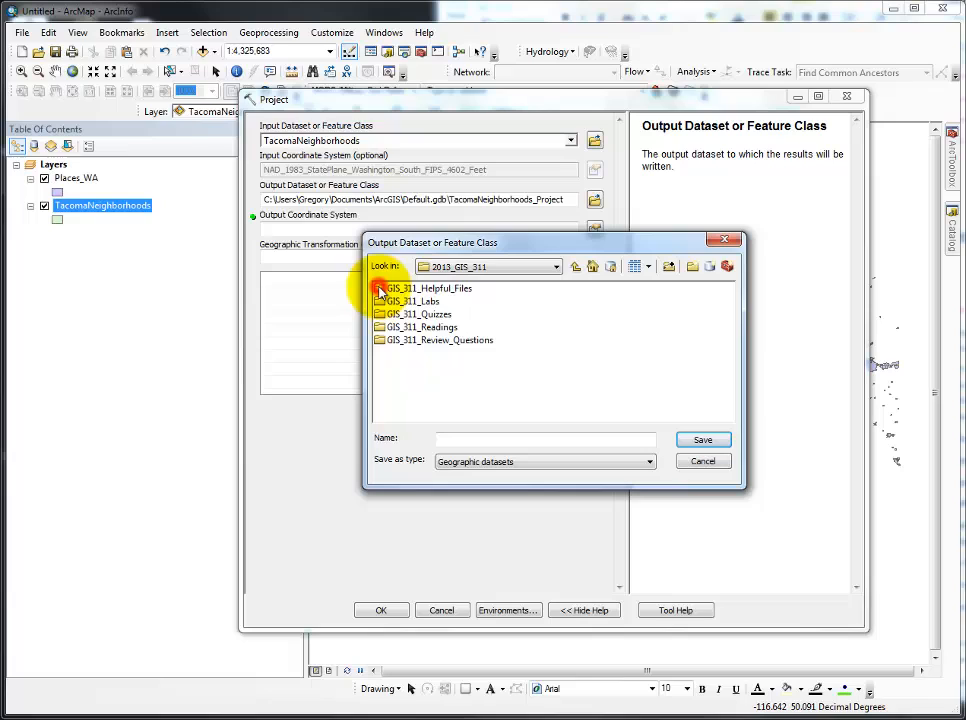
double_click(410, 301)
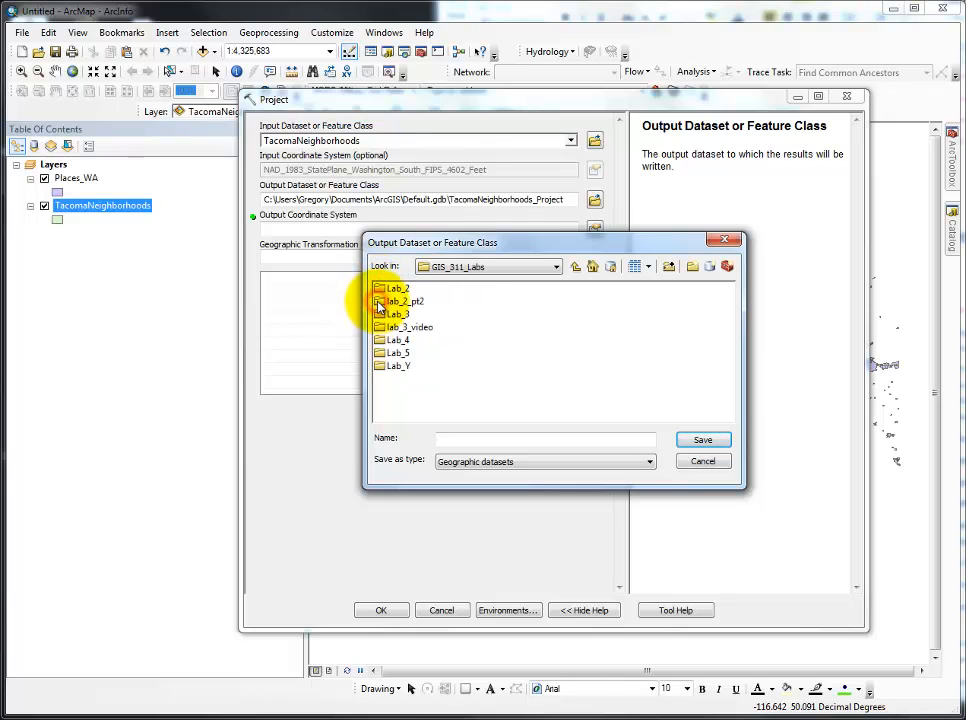
double_click(397, 314)
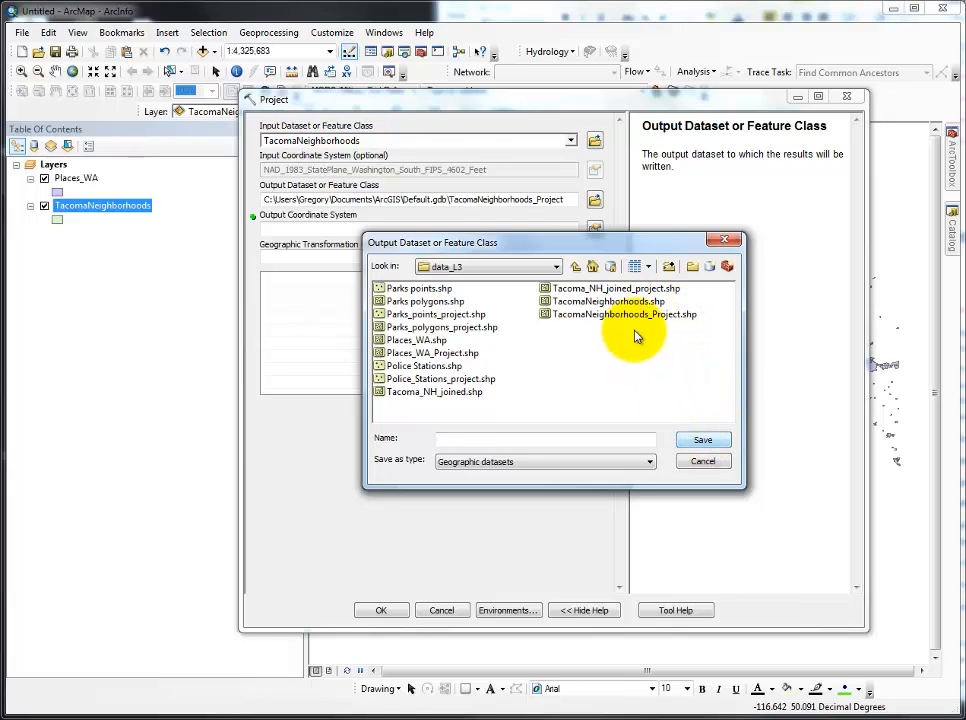
click(624, 314)
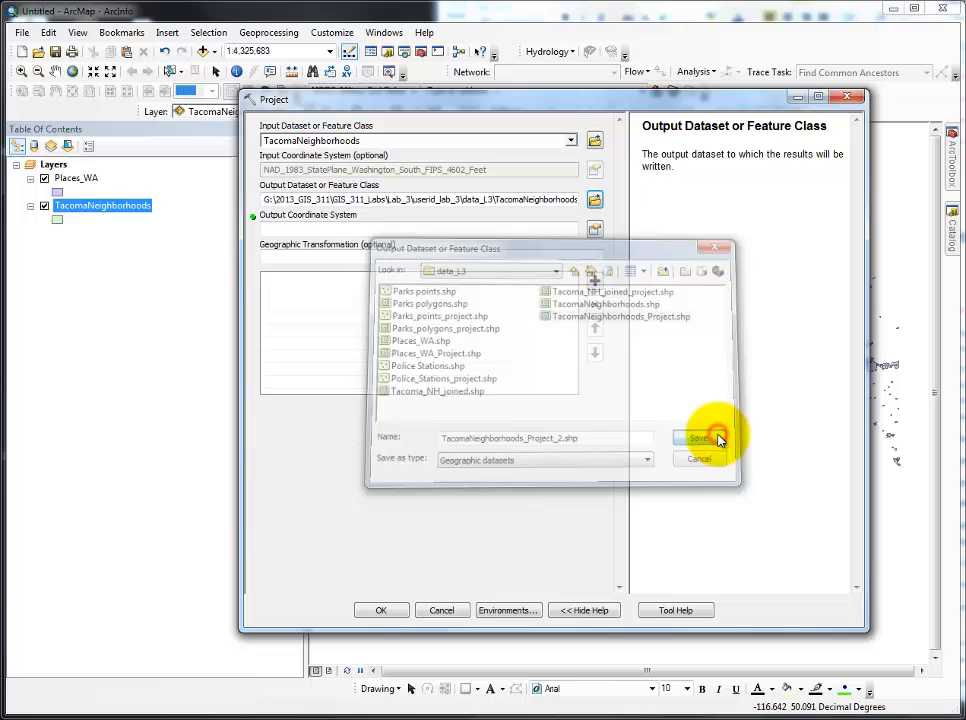
click(700, 438)
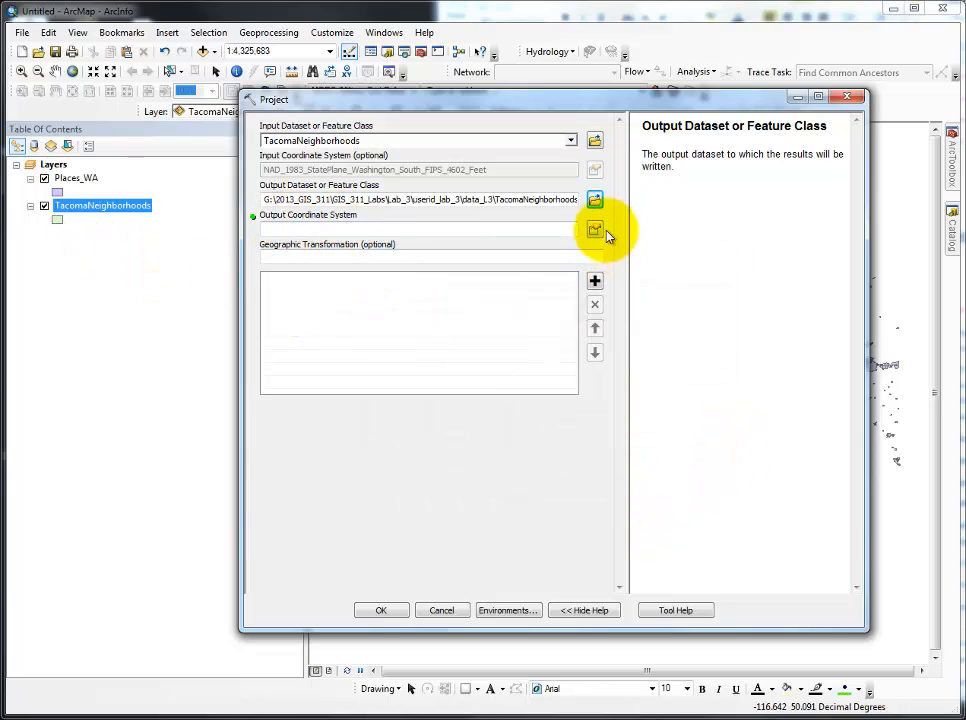
Set the output coordinate system to the predefined NAD 1983 UTM Zone 10N.
click(595, 230)
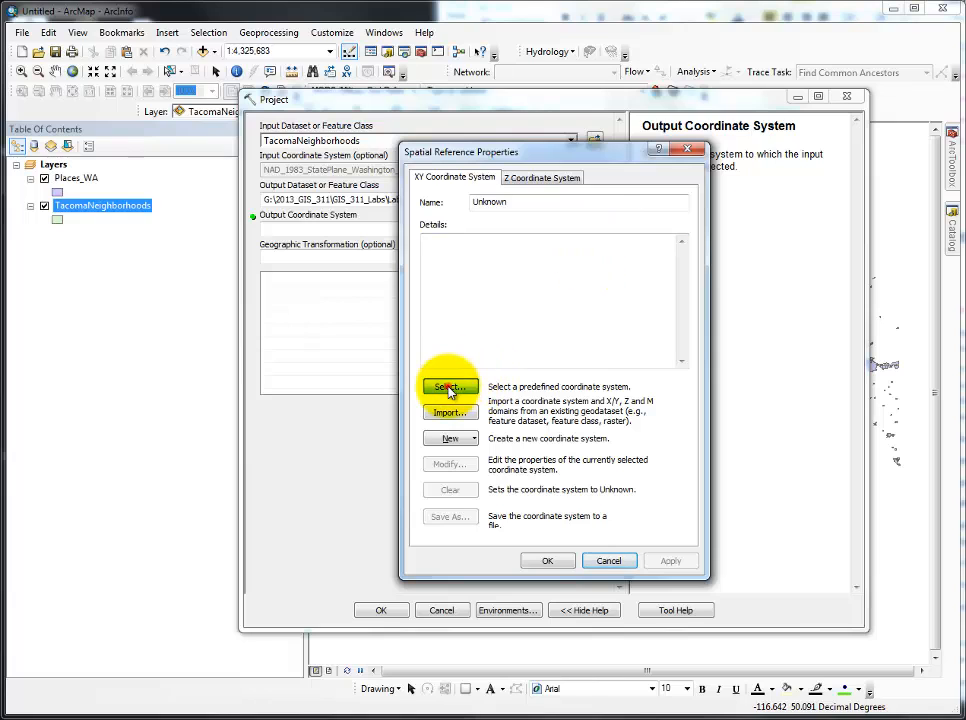
click(447, 386)
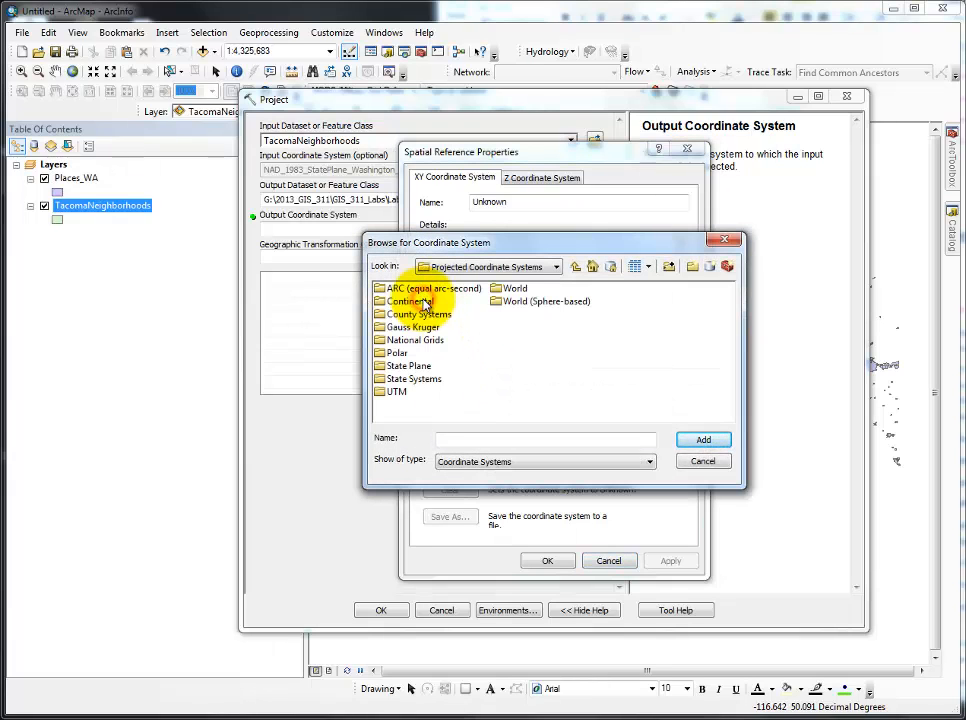
double_click(396, 391)
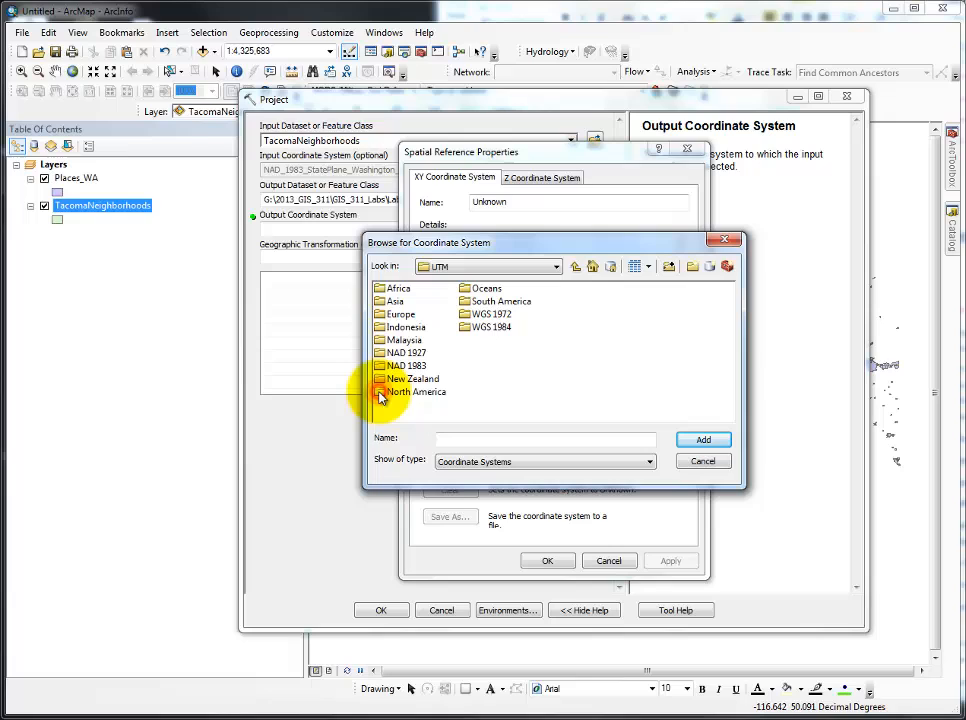
double_click(417, 392)
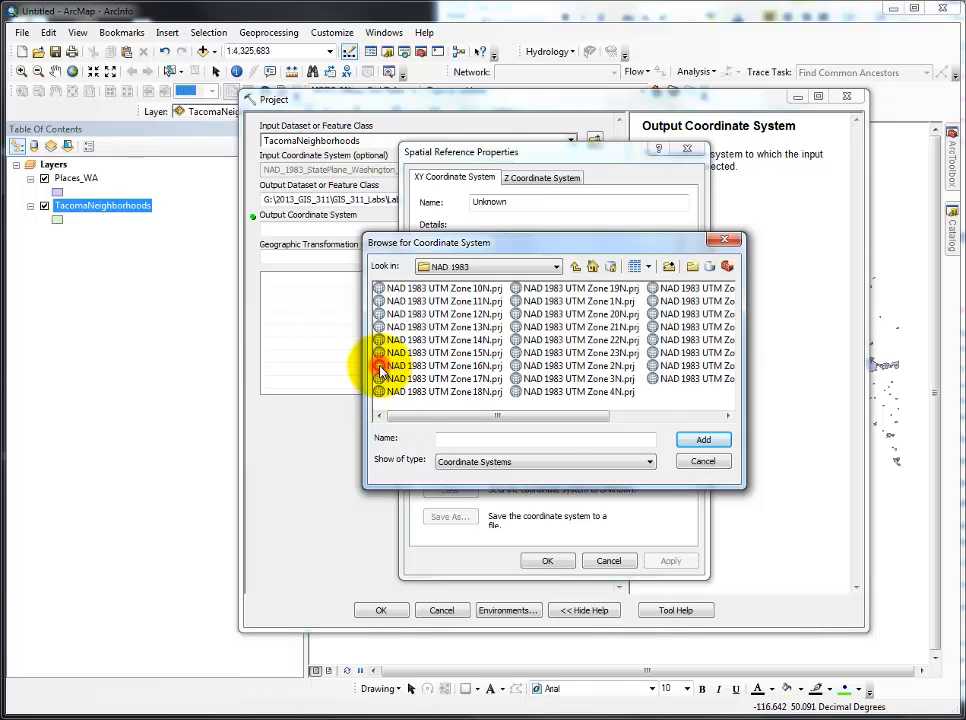
click(440, 288)
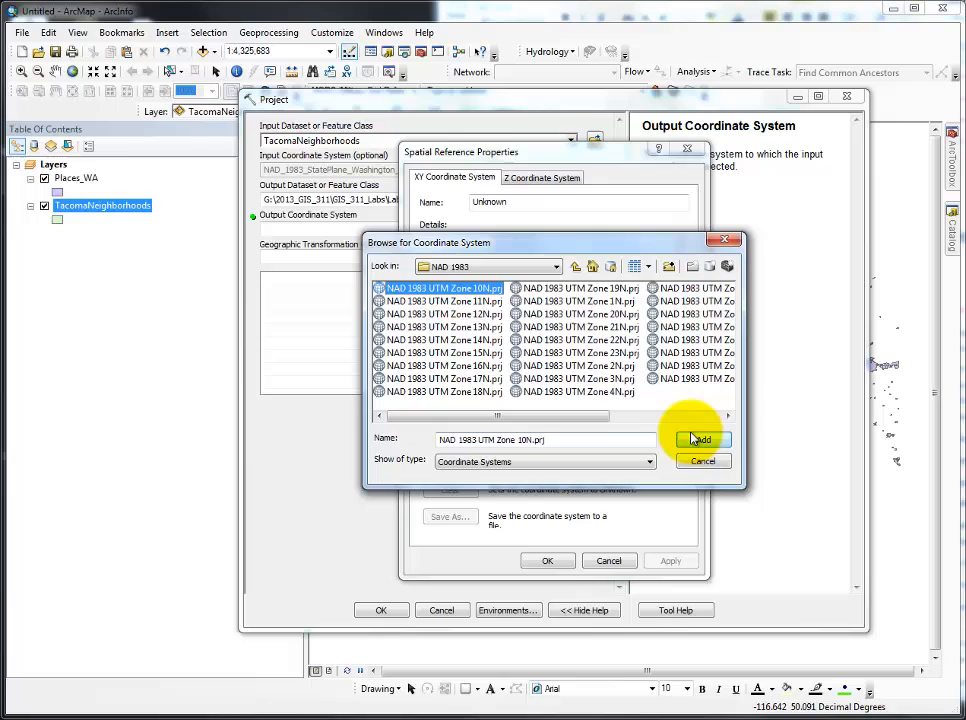
click(702, 439)
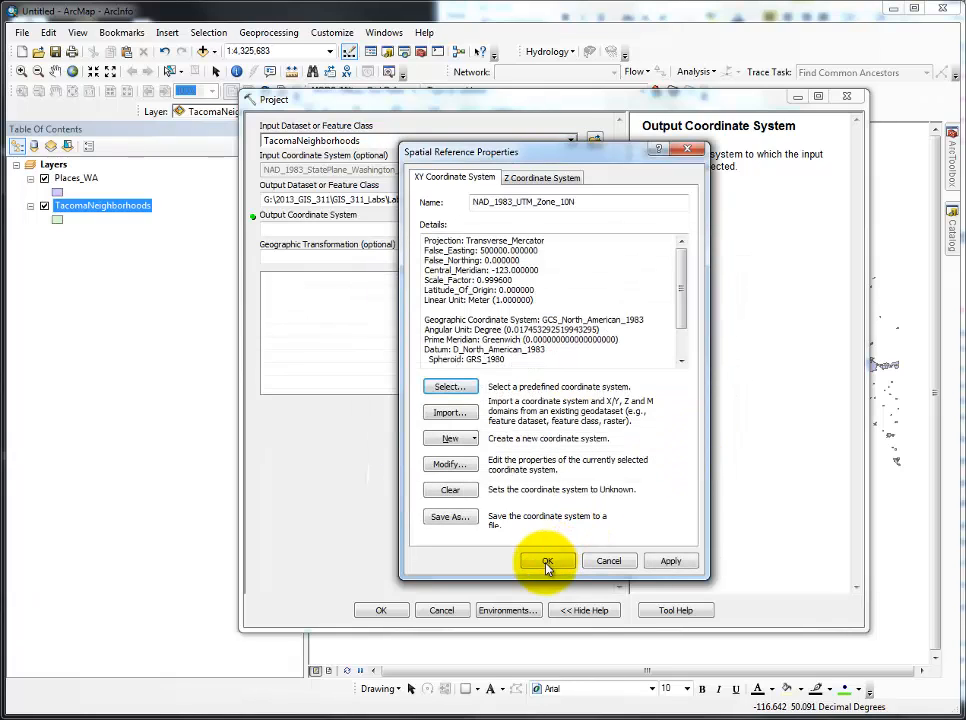
click(546, 560)
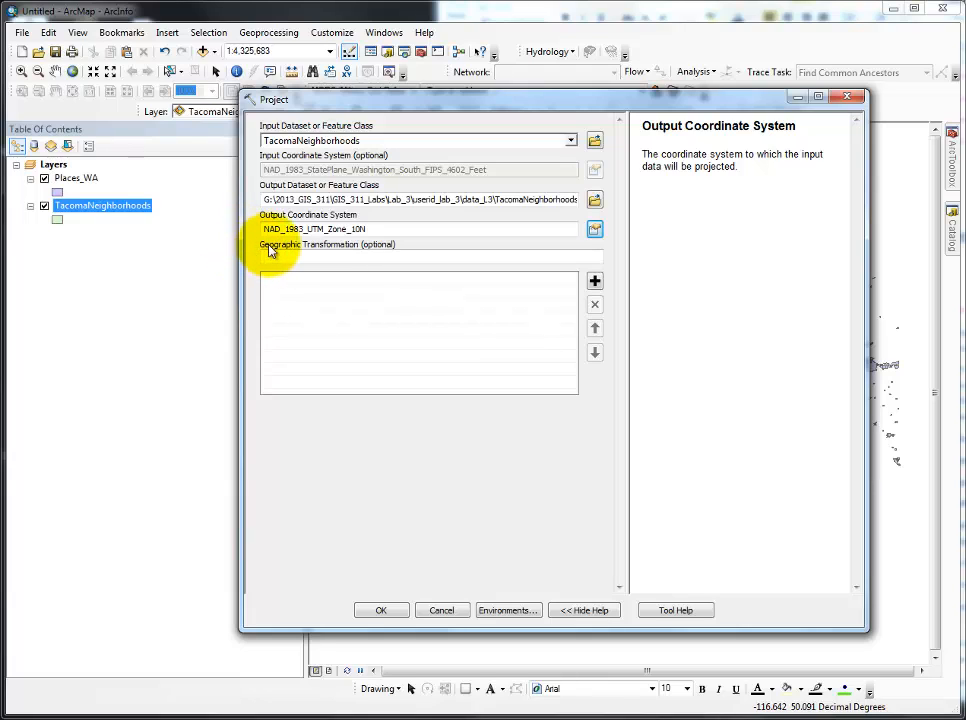
mouse_move(330, 255)
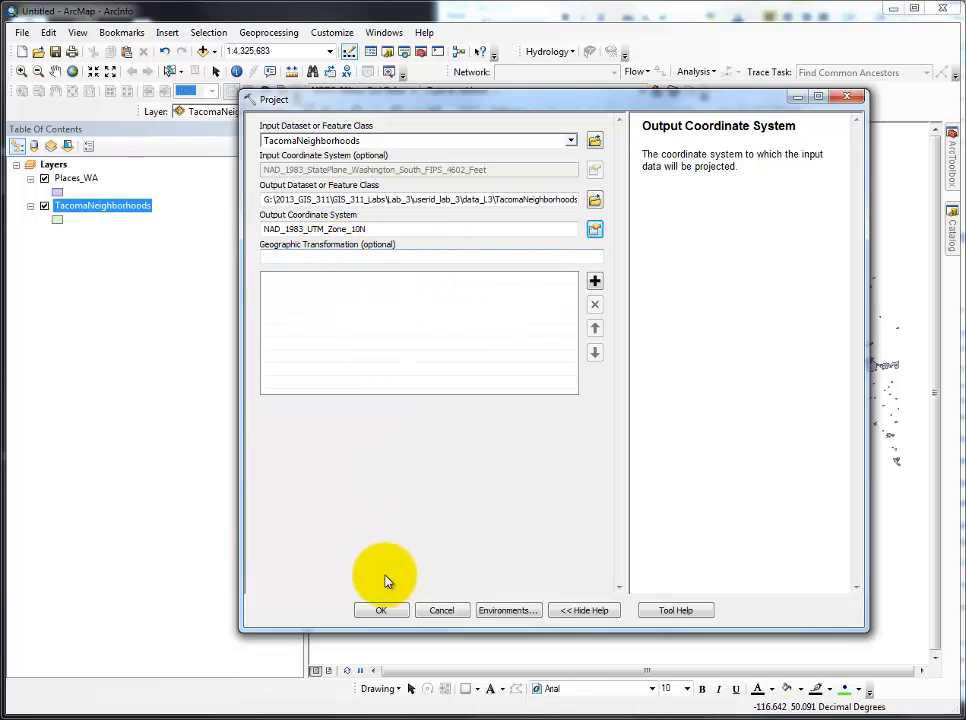
Run the Project tool to add TacomaNeighborhoods_Project_2 to the map.
click(381, 610)
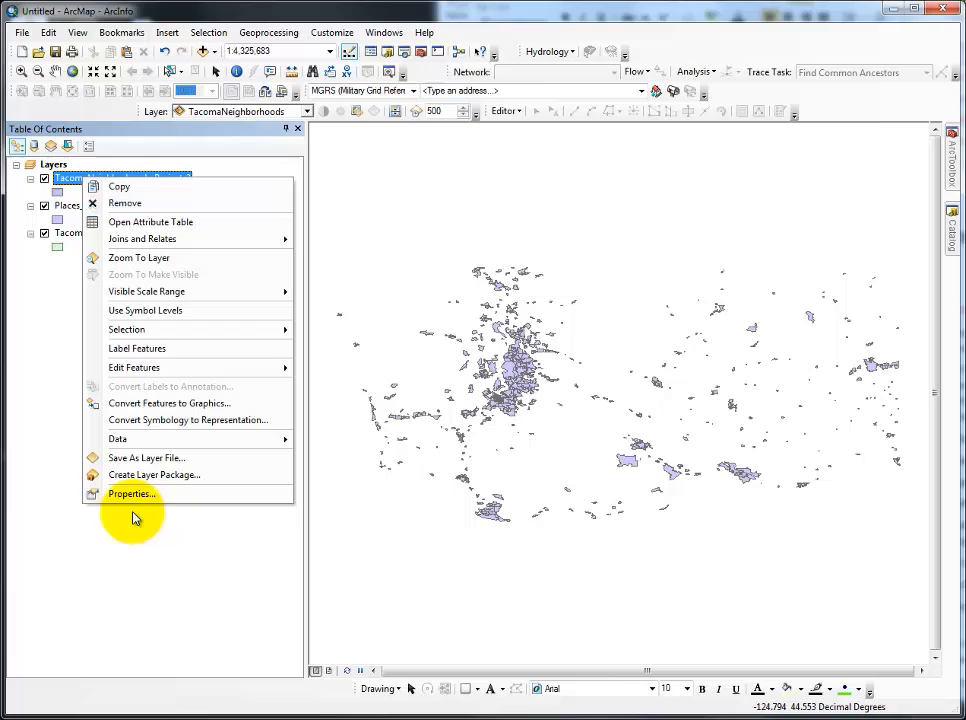
click(131, 494)
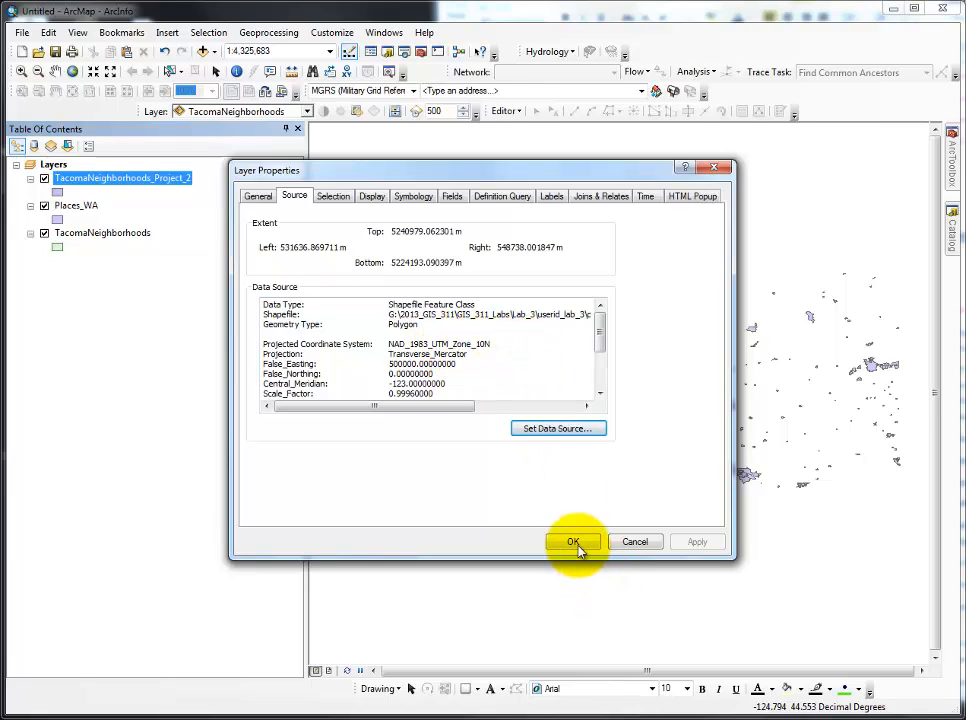
click(573, 541)
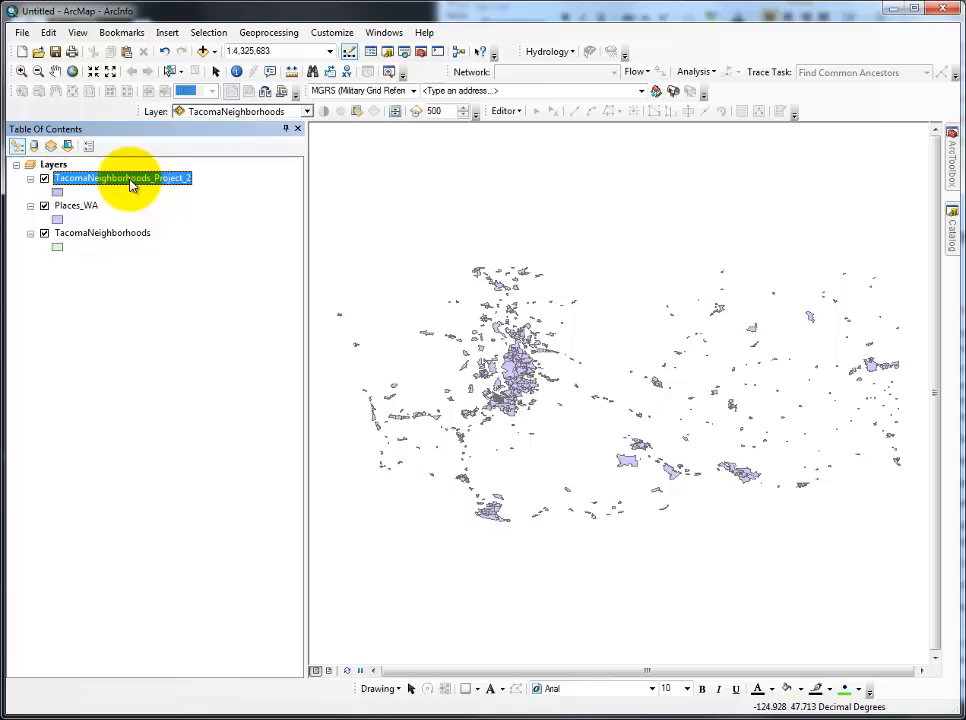